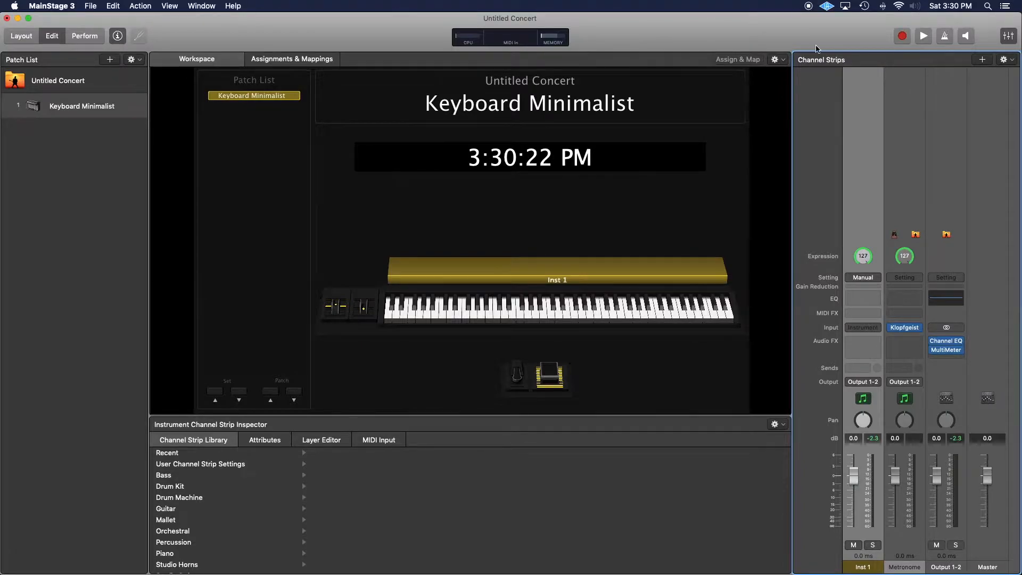
# - Show the instrument plug-in menu from the Input slot of the Inst 1 channel strip
pyautogui.click(862, 327)
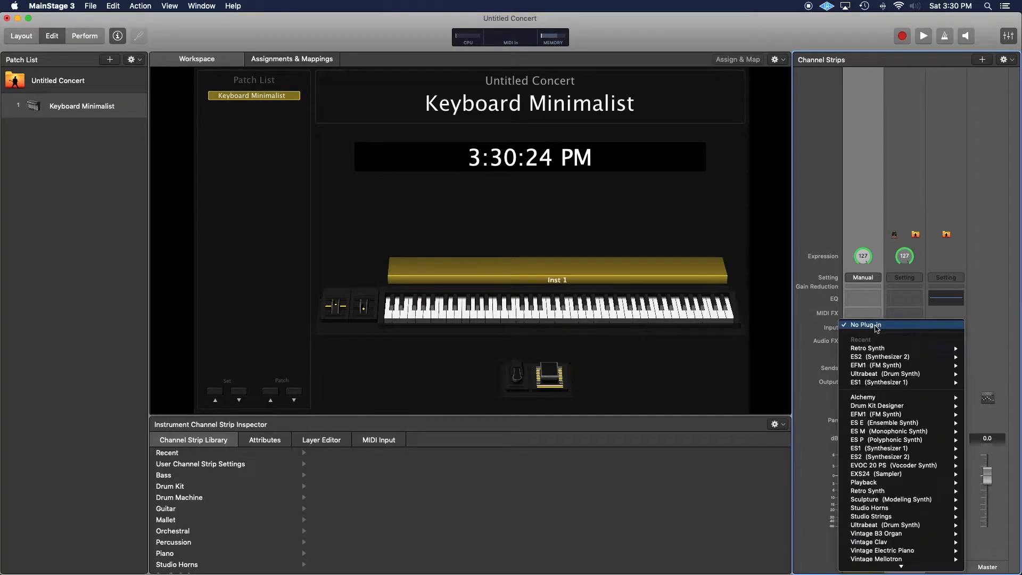
pyautogui.moveTo(881, 357)
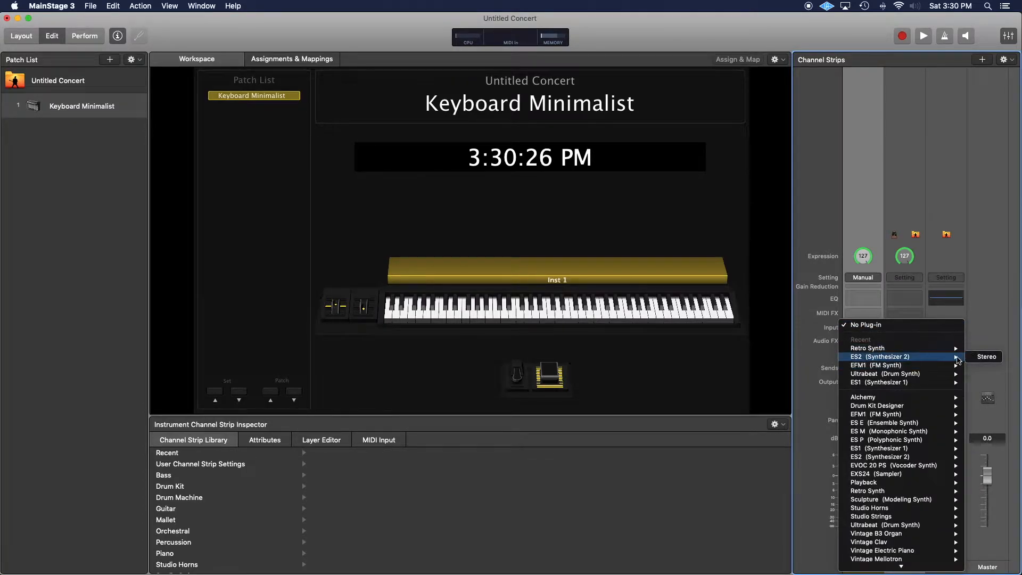
# - Load ES2 on Inst 1, then replace it with Retro Synth (Stereo), leaving its window showing
pyautogui.click(879, 355)
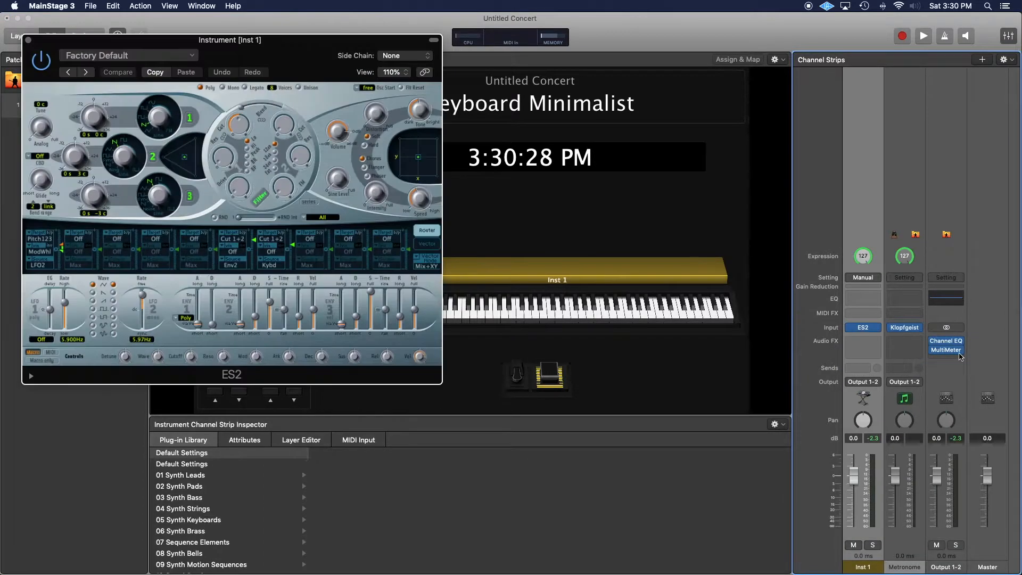
pyautogui.moveTo(61, 185)
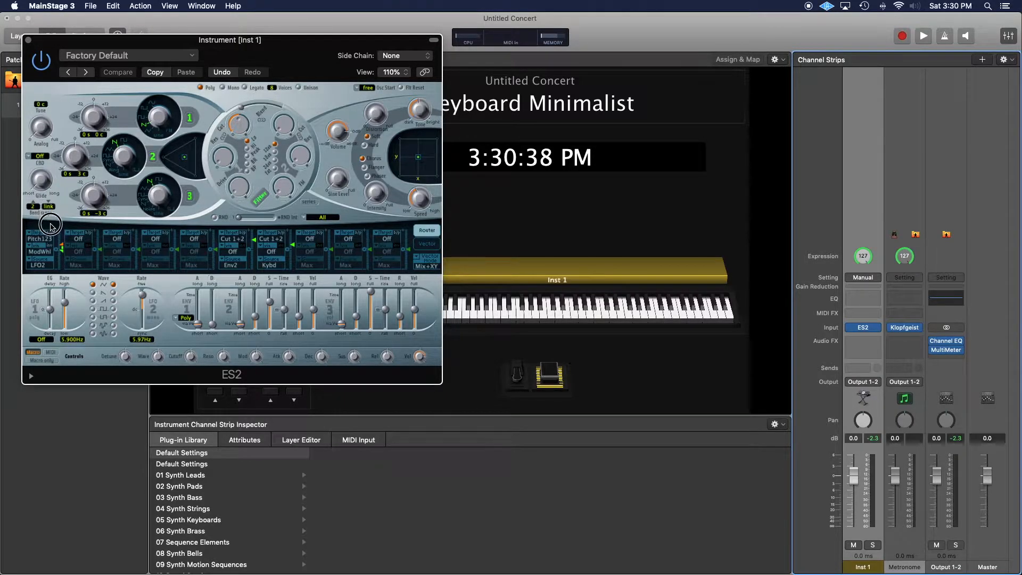
pyautogui.click(119, 73)
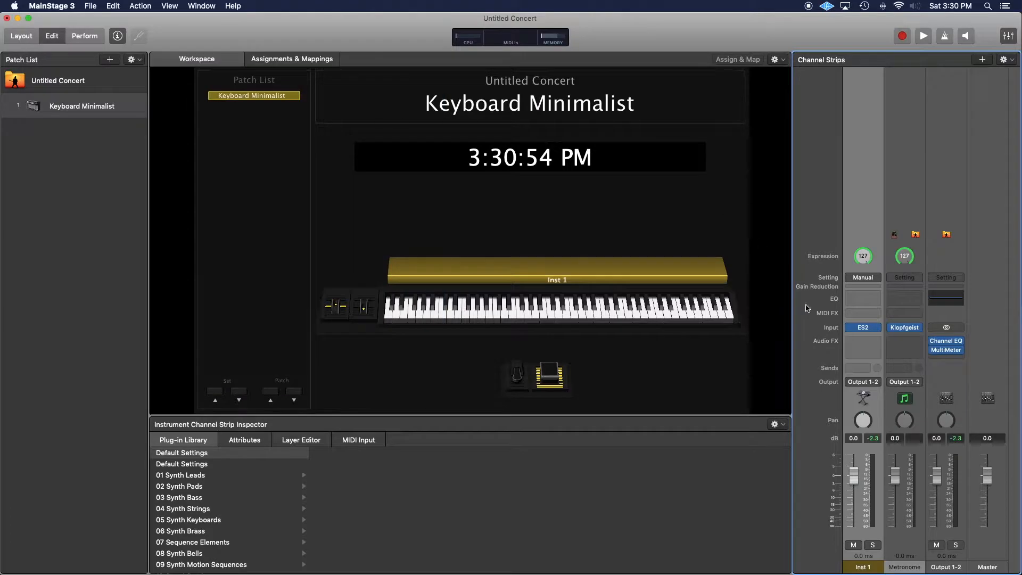
pyautogui.click(863, 327)
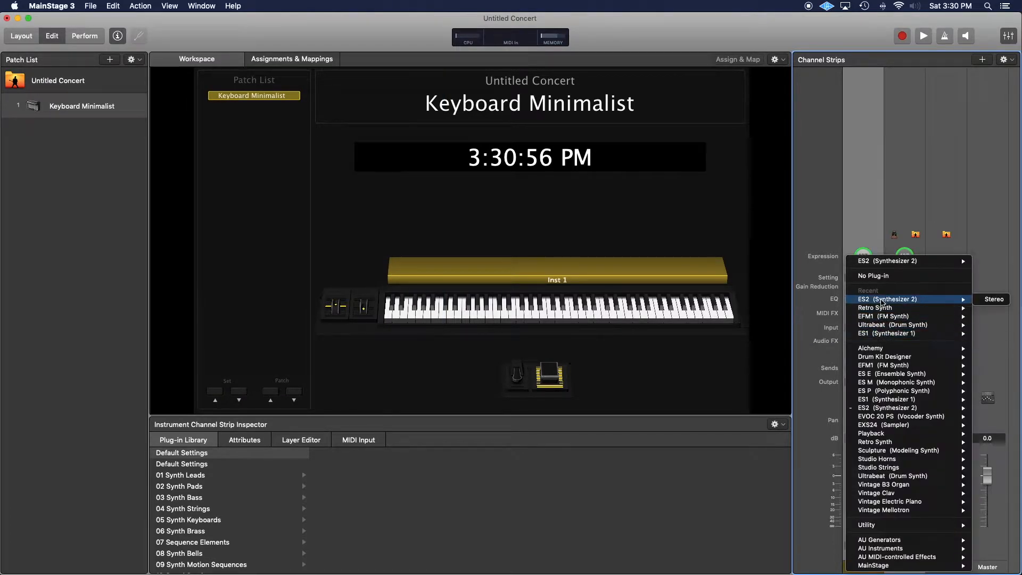
pyautogui.click(876, 307)
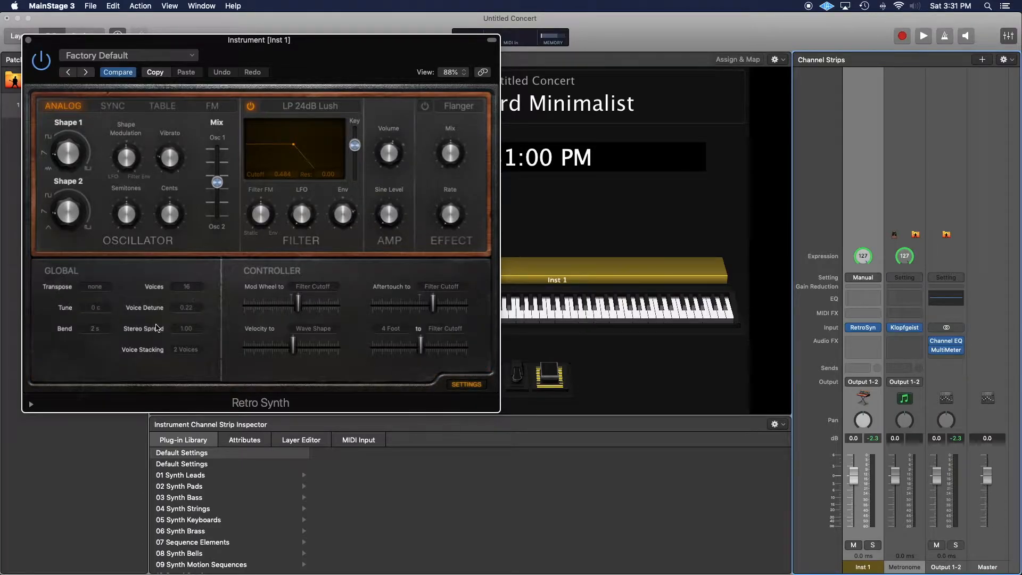
# - Set Retro Synth's Bend range to 1 oct in Global settings and close the plug-in window
pyautogui.click(96, 329)
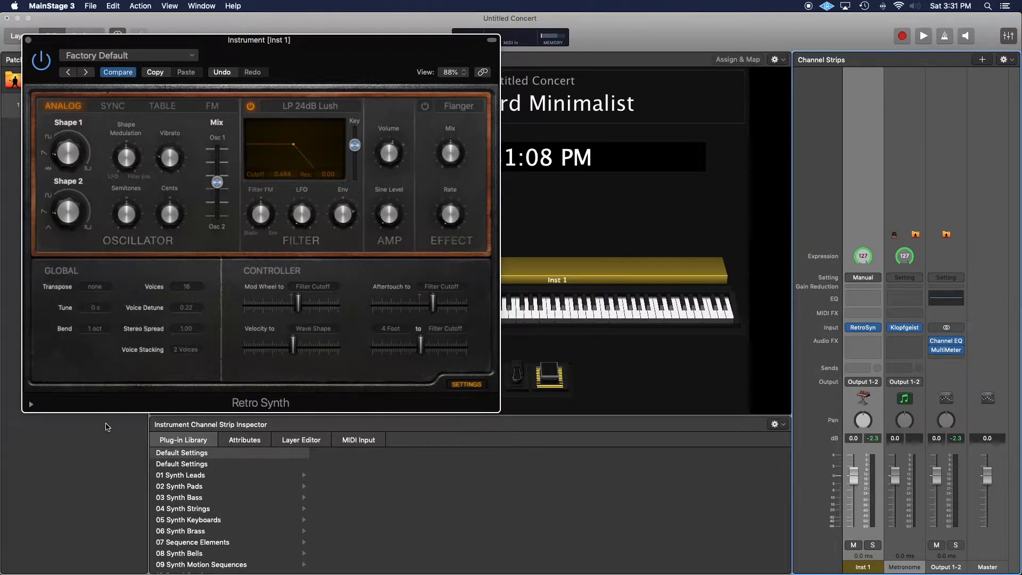
pyautogui.click(605, 310)
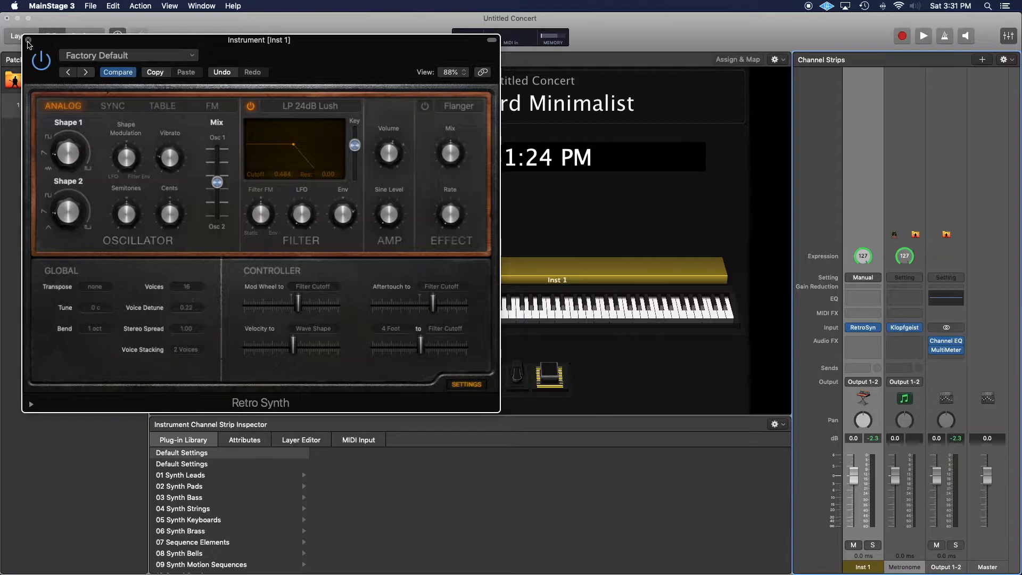
pyautogui.click(27, 41)
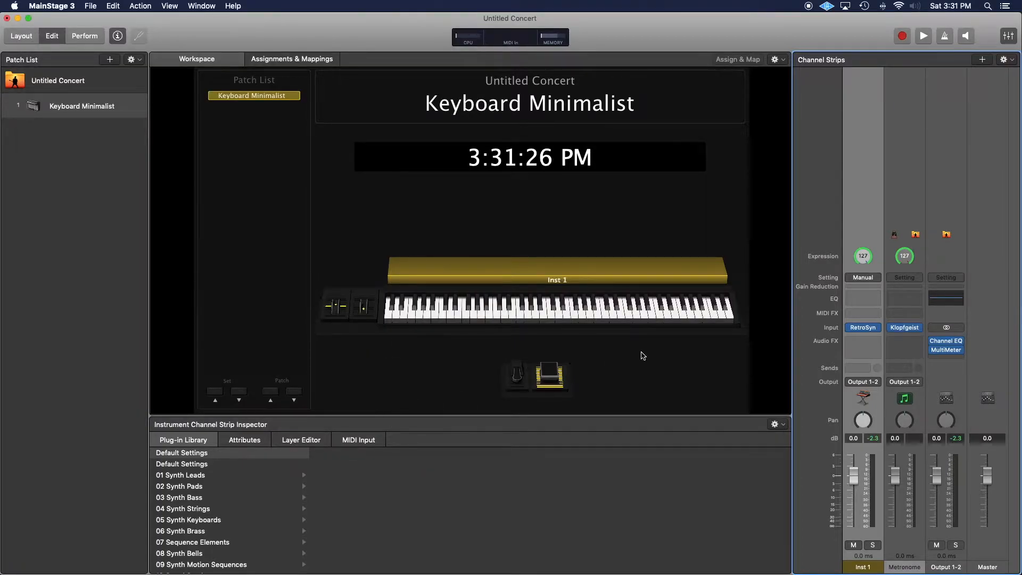
# - Map the pitch wheel screen control to Inst 1 > MIDI Controller > Pitch Bend and choose Scale Parameter
pyautogui.click(338, 306)
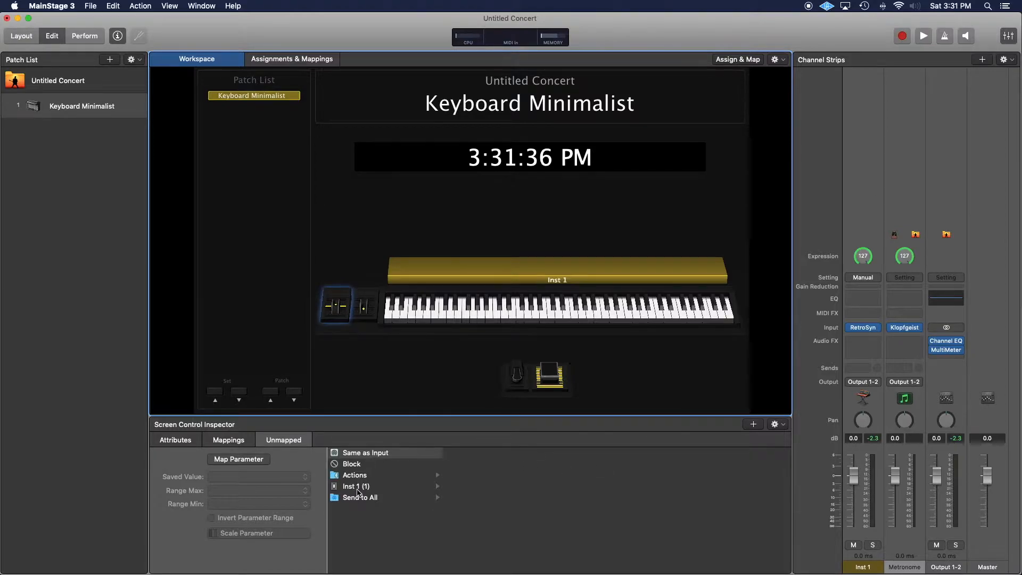
pyautogui.click(356, 486)
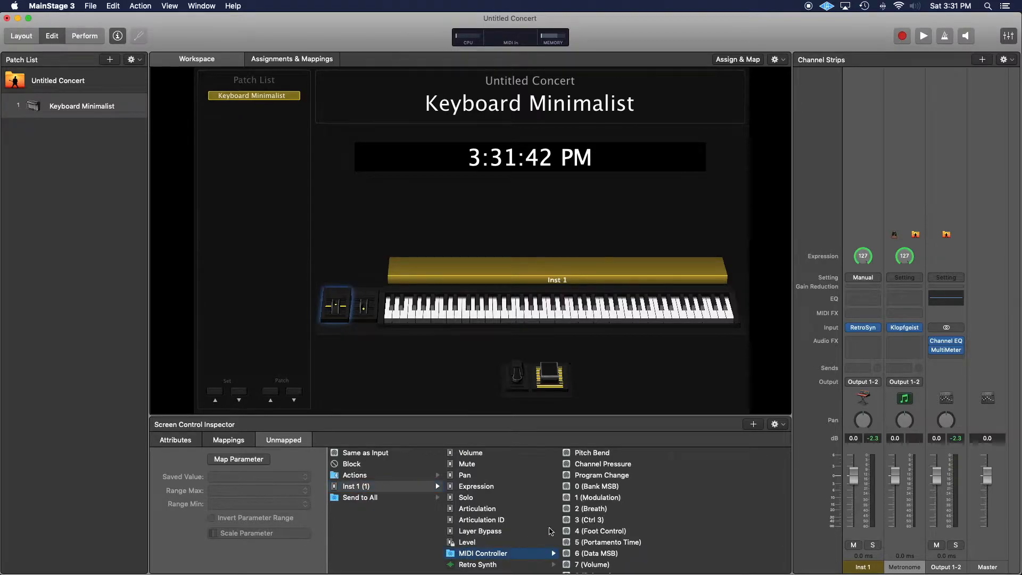
pyautogui.click(591, 453)
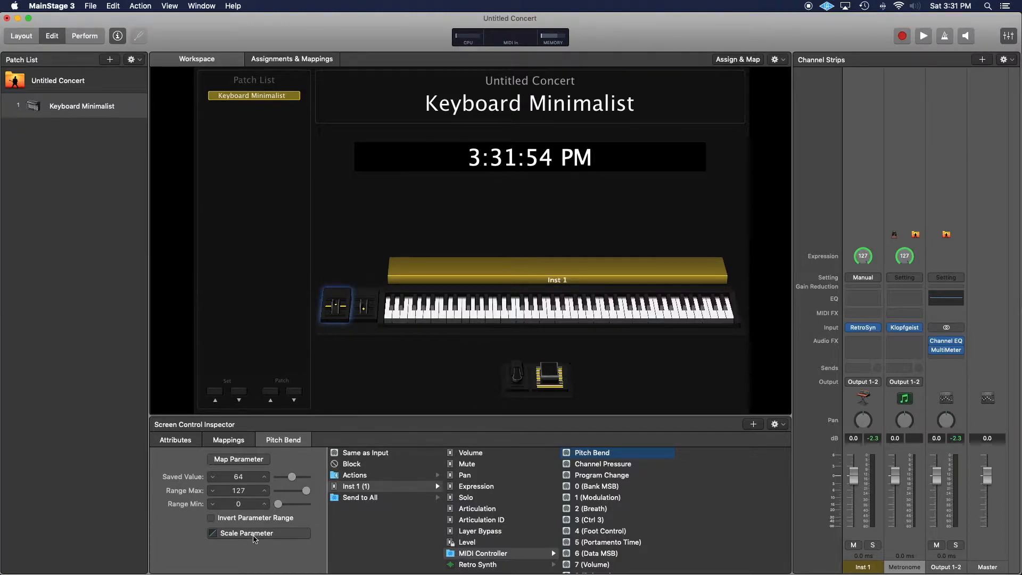
pyautogui.click(591, 452)
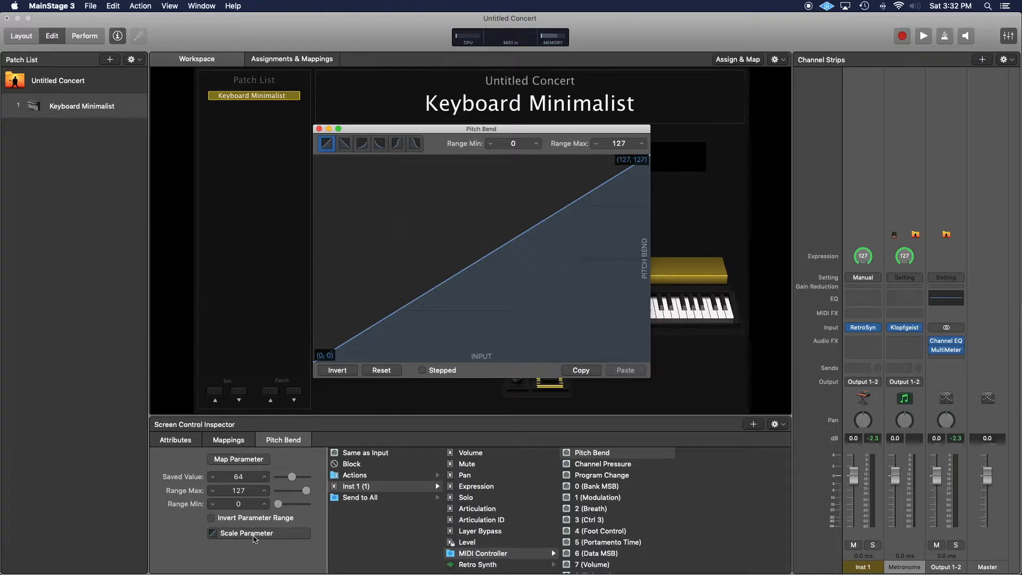
pyautogui.click(344, 143)
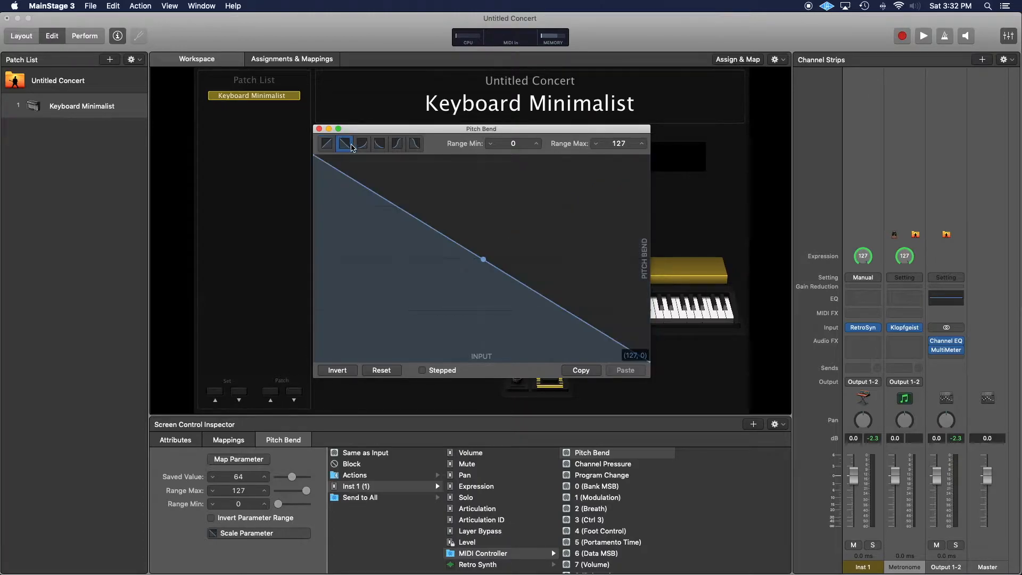
pyautogui.click(379, 144)
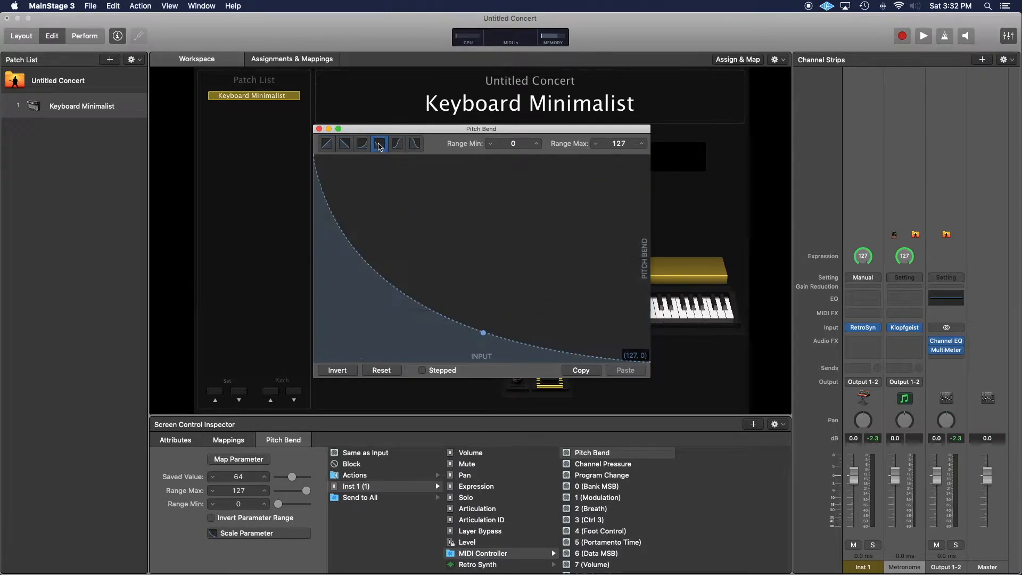
pyautogui.click(396, 144)
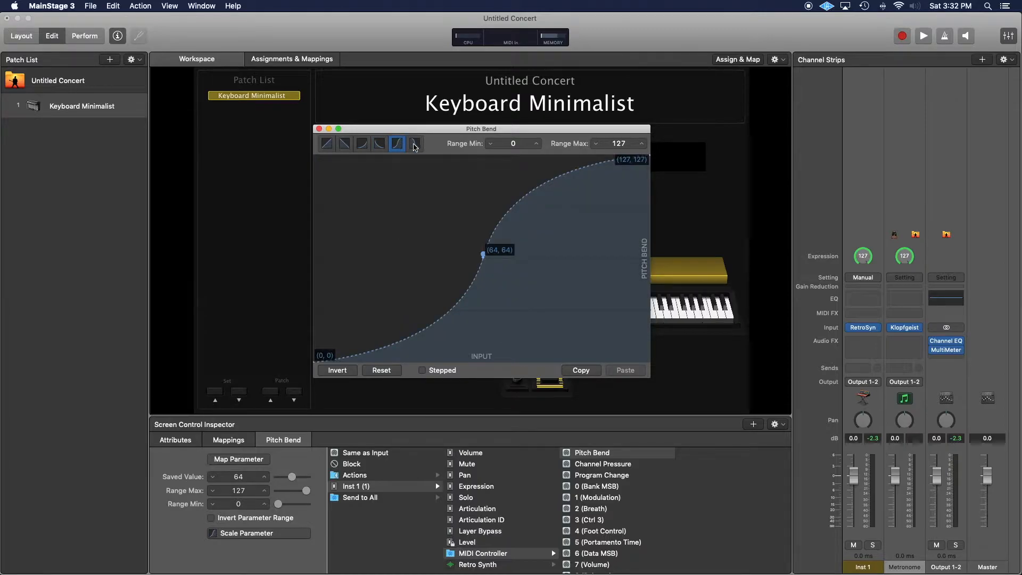
pyautogui.click(326, 144)
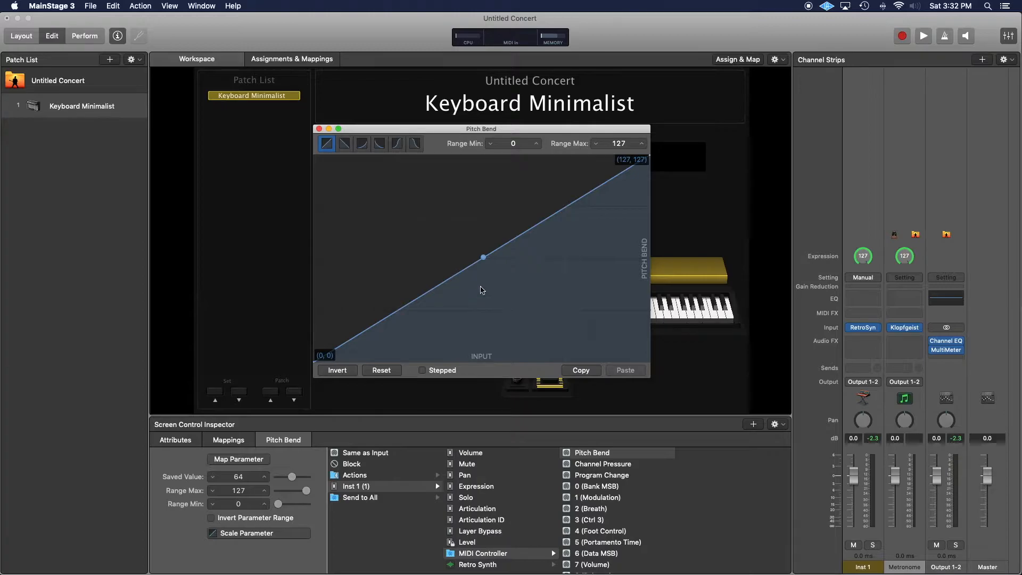
pyautogui.moveTo(402, 322)
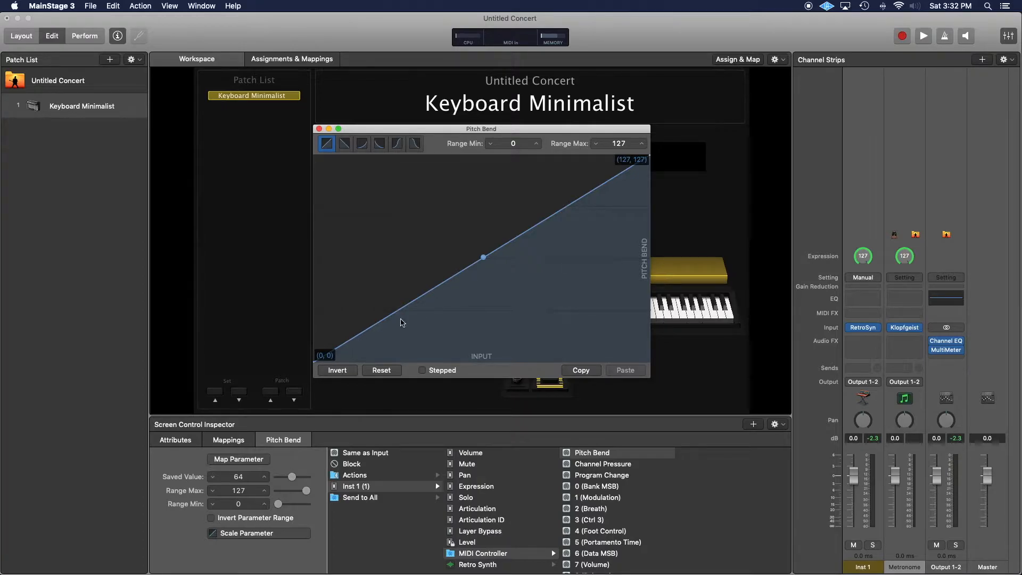
pyautogui.moveTo(479, 224)
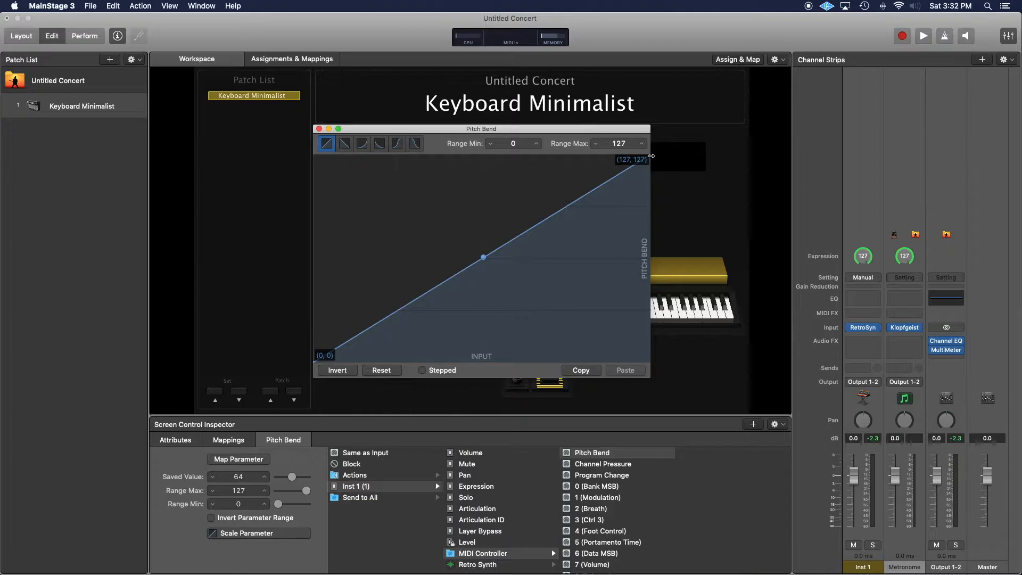
# - Drag the curve's top-right end point down to (127, 74)
pyautogui.moveTo(645, 156); pyautogui.dragTo(665, 228)
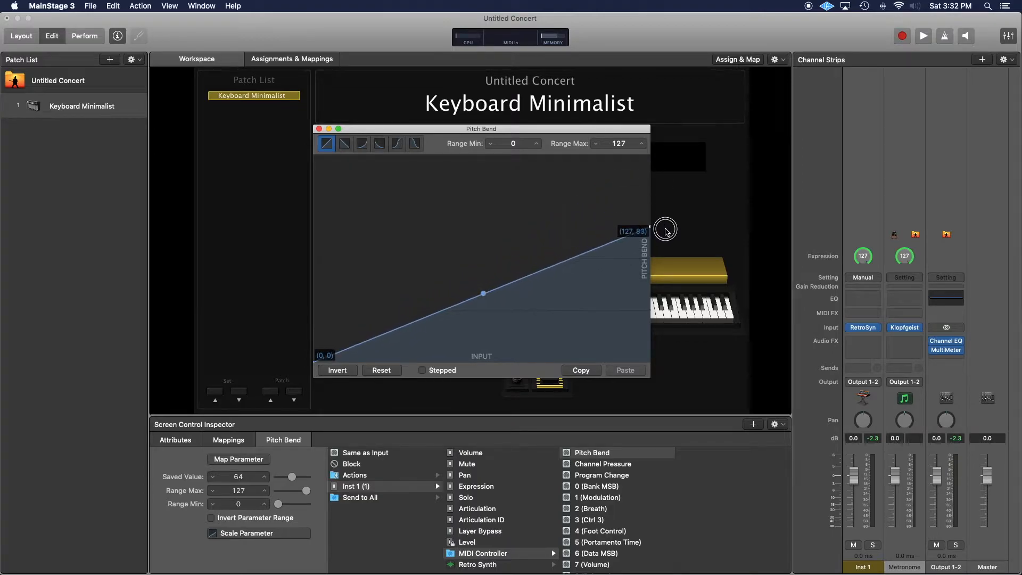
pyautogui.moveTo(666, 229); pyautogui.dragTo(668, 243)
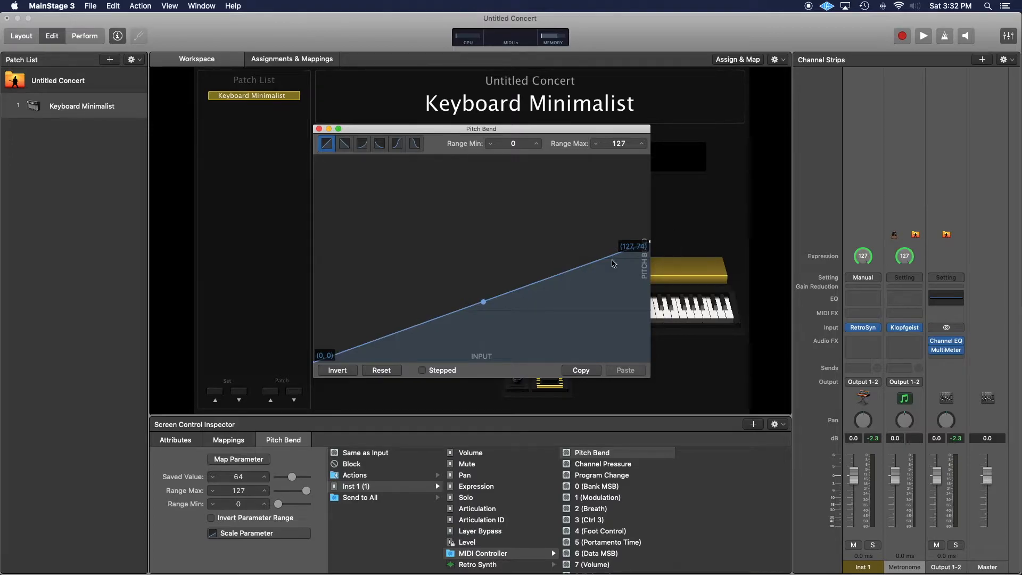
pyautogui.moveTo(471, 312)
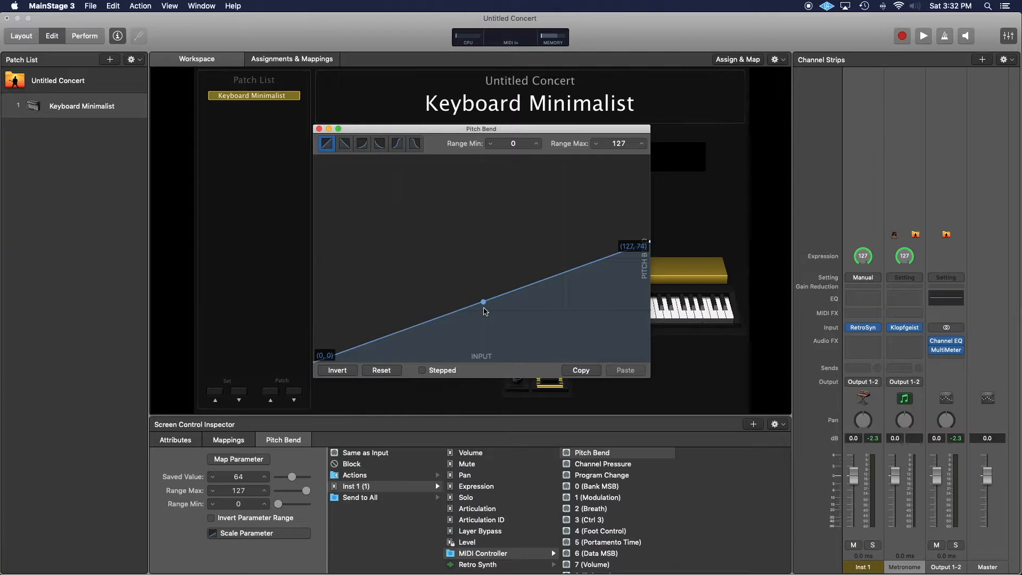
pyautogui.moveTo(492, 318)
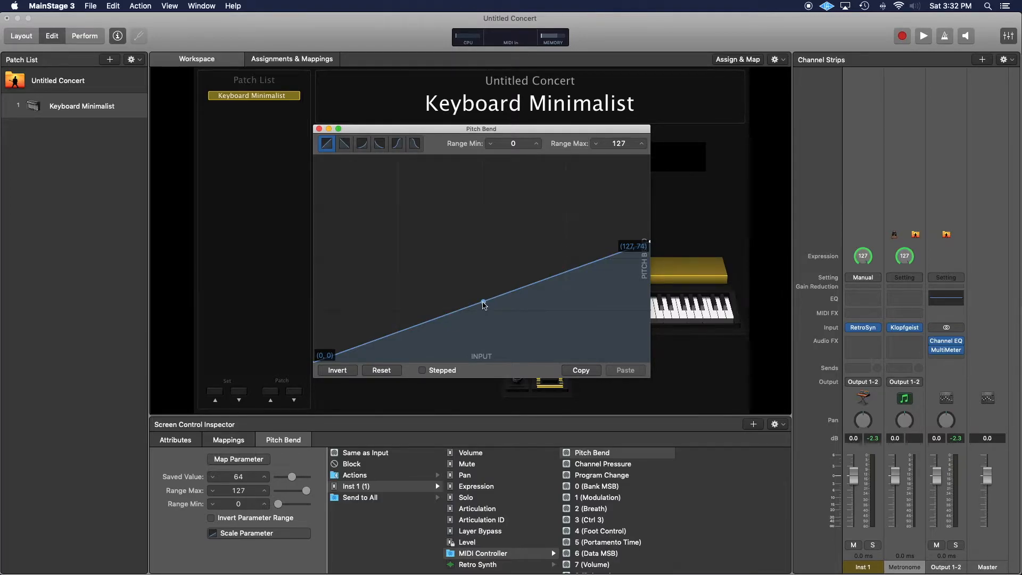
# - Raise the curve's middle point to (64, 64)
pyautogui.moveTo(485, 305); pyautogui.dragTo(483, 290)
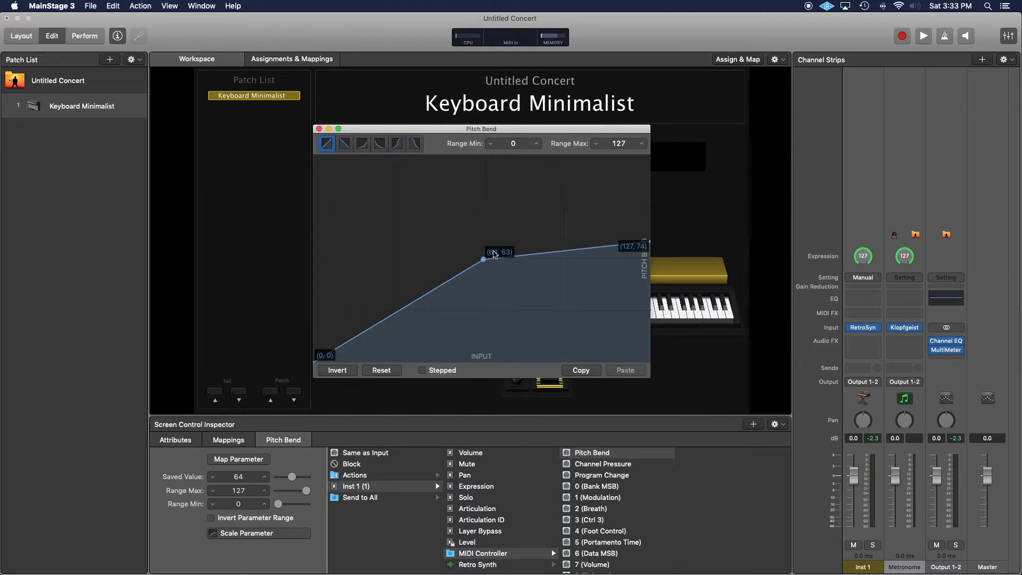
pyautogui.moveTo(483, 259); pyautogui.dragTo(482, 261)
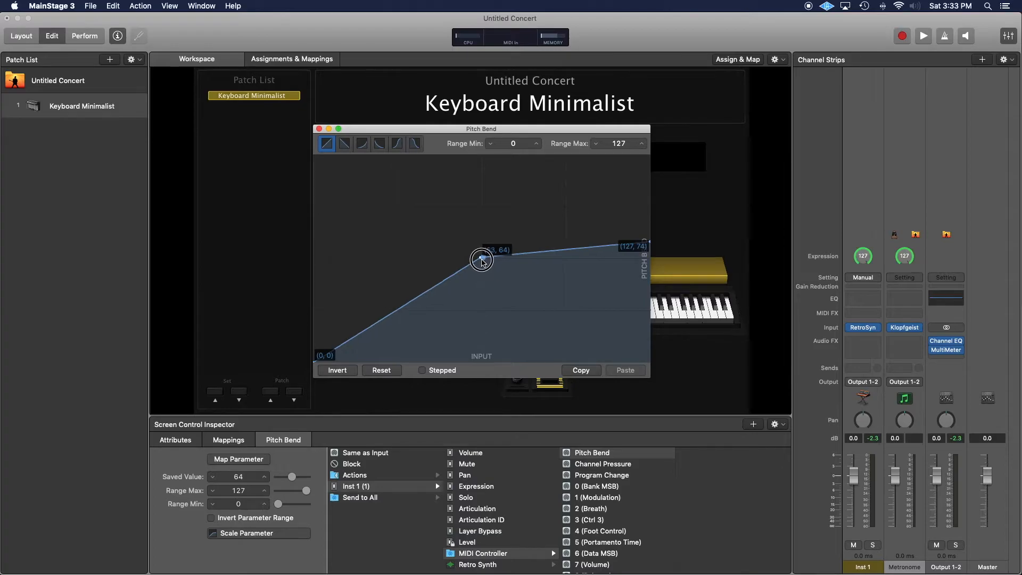
pyautogui.moveTo(483, 260); pyautogui.dragTo(482, 260)
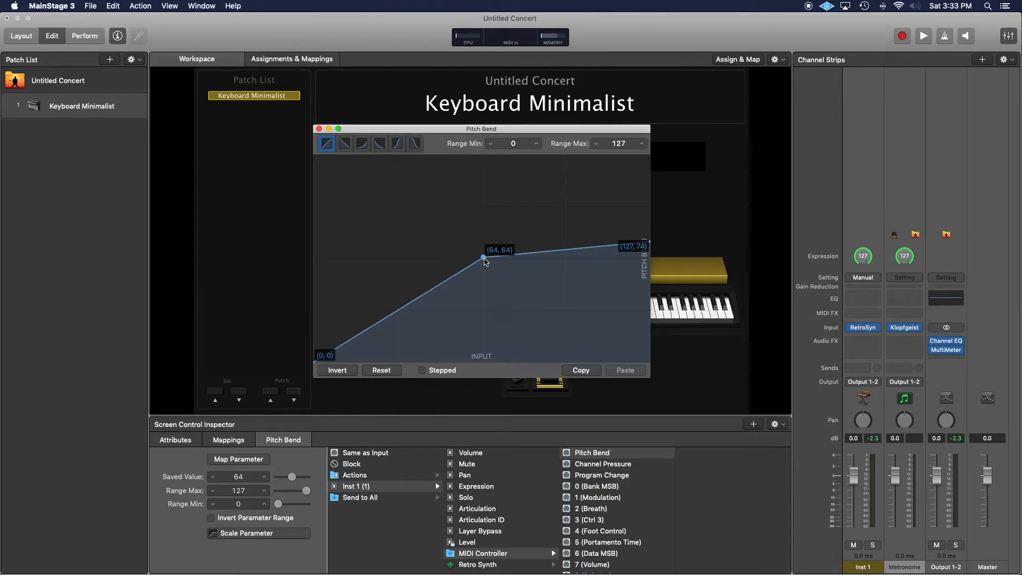
pyautogui.moveTo(396, 319)
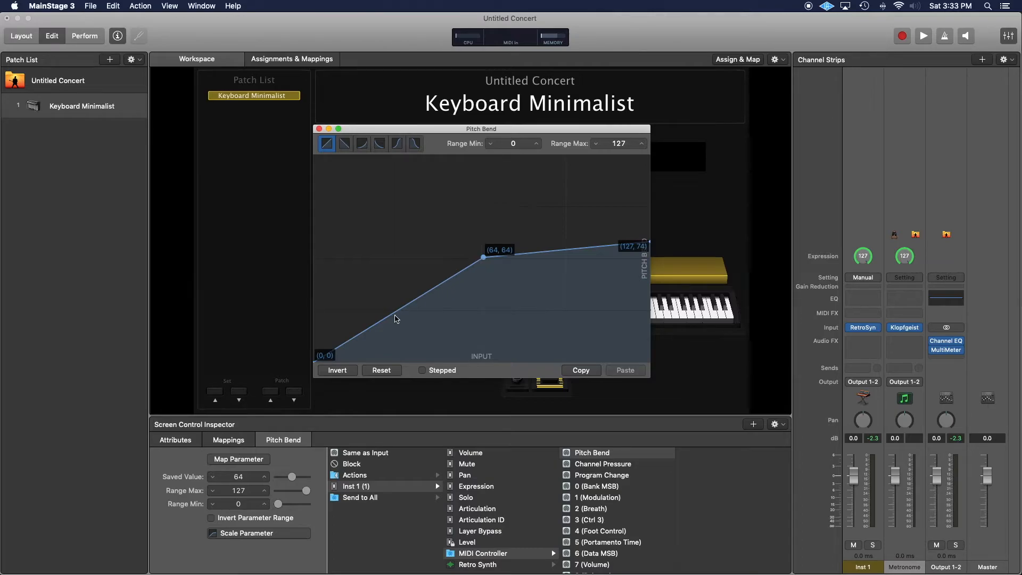